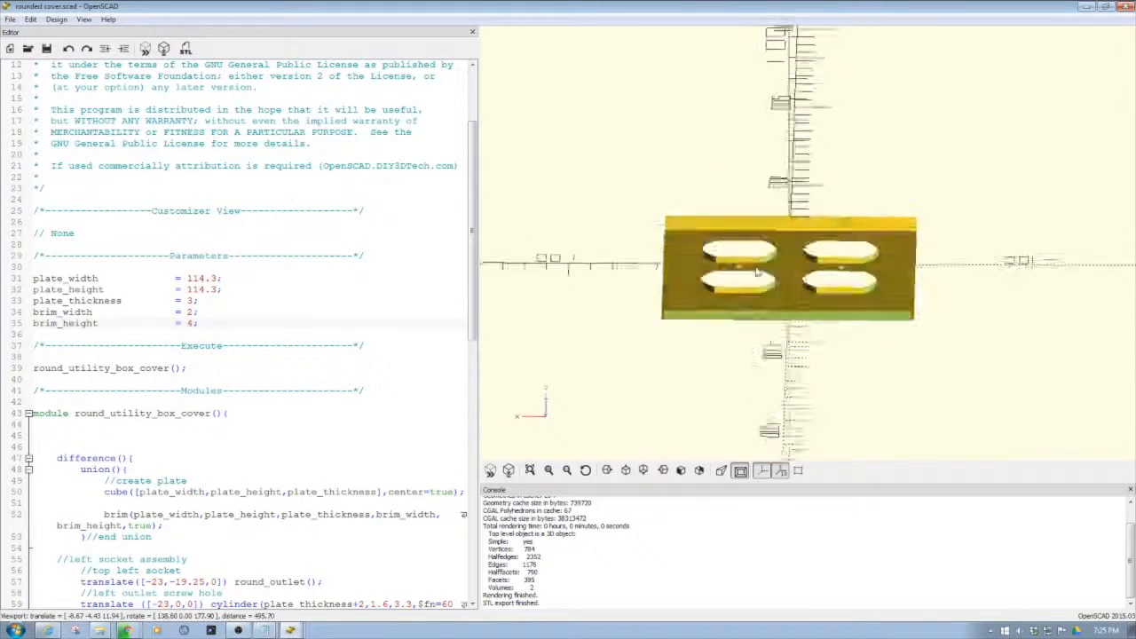
Orbit the rendered plate to look straight at its face with cutouts and screw holes
drag(789, 271, 763, 222)
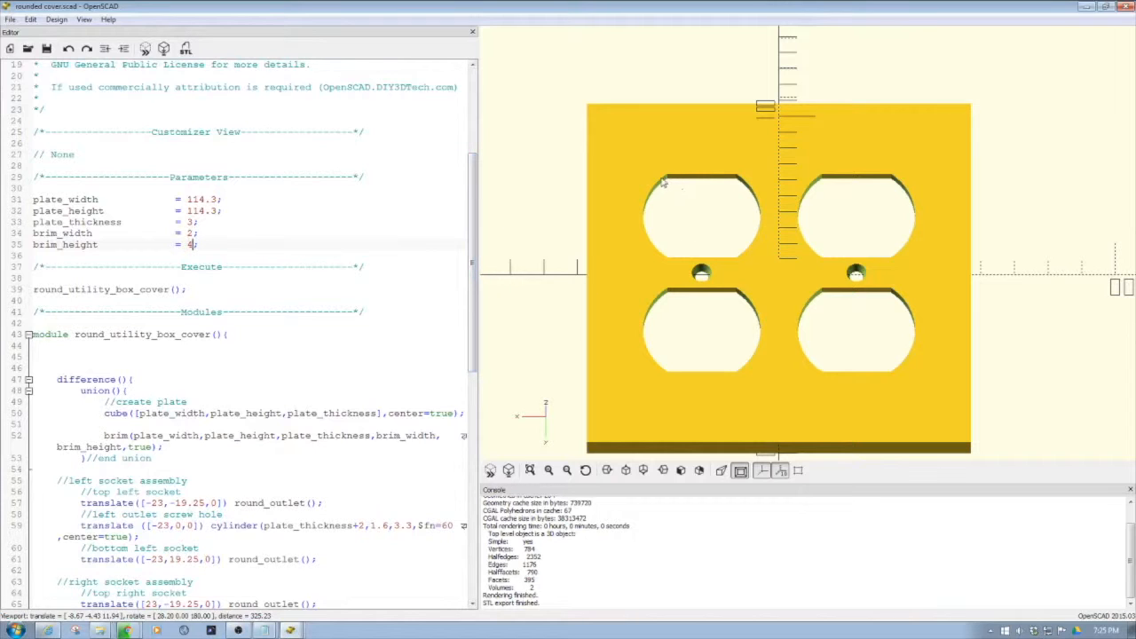
mouse_move(679, 266)
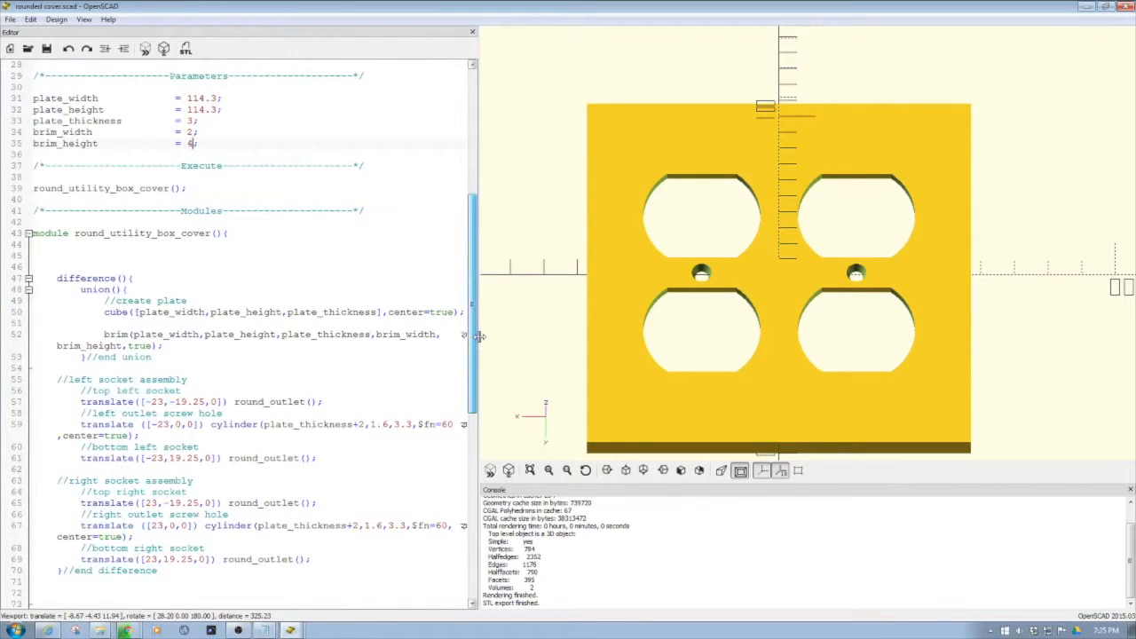
Scroll the editor down to the cover module's union-minus-outlets code
scroll(down, 3)
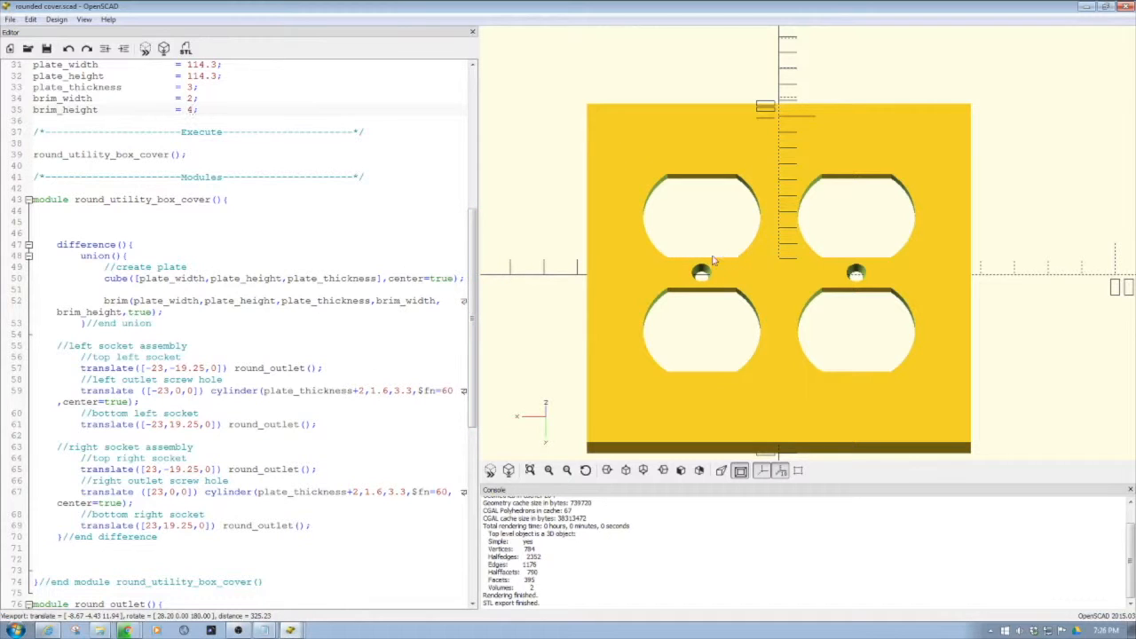
mouse_move(692, 171)
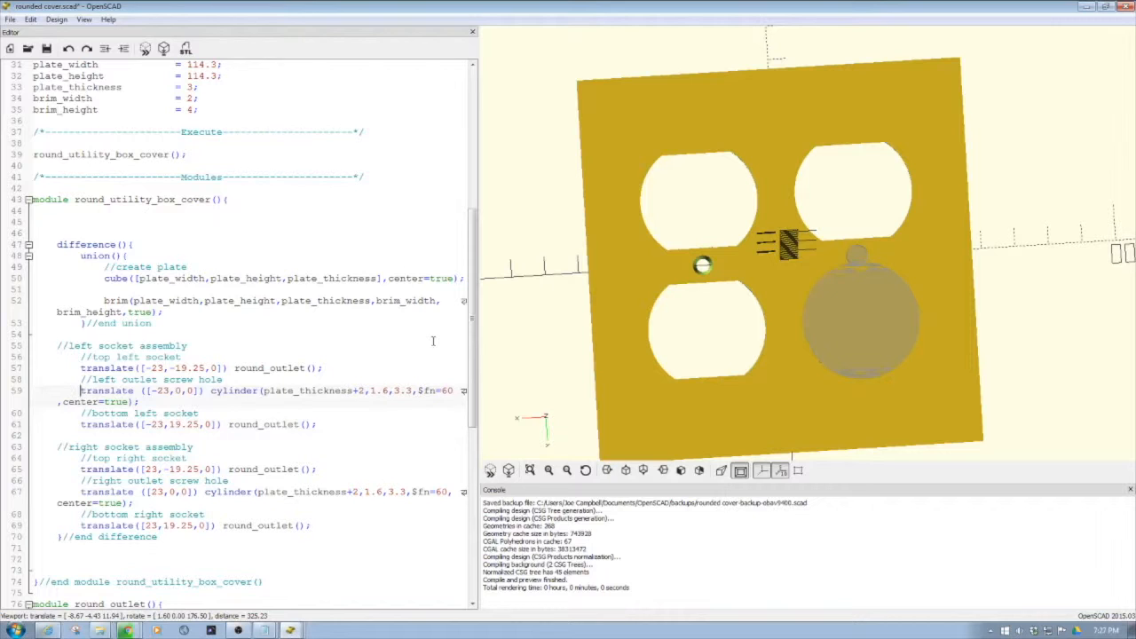
Scroll down to the round_outlet module with its top and bottom clipping cubes
scroll(down, 3)
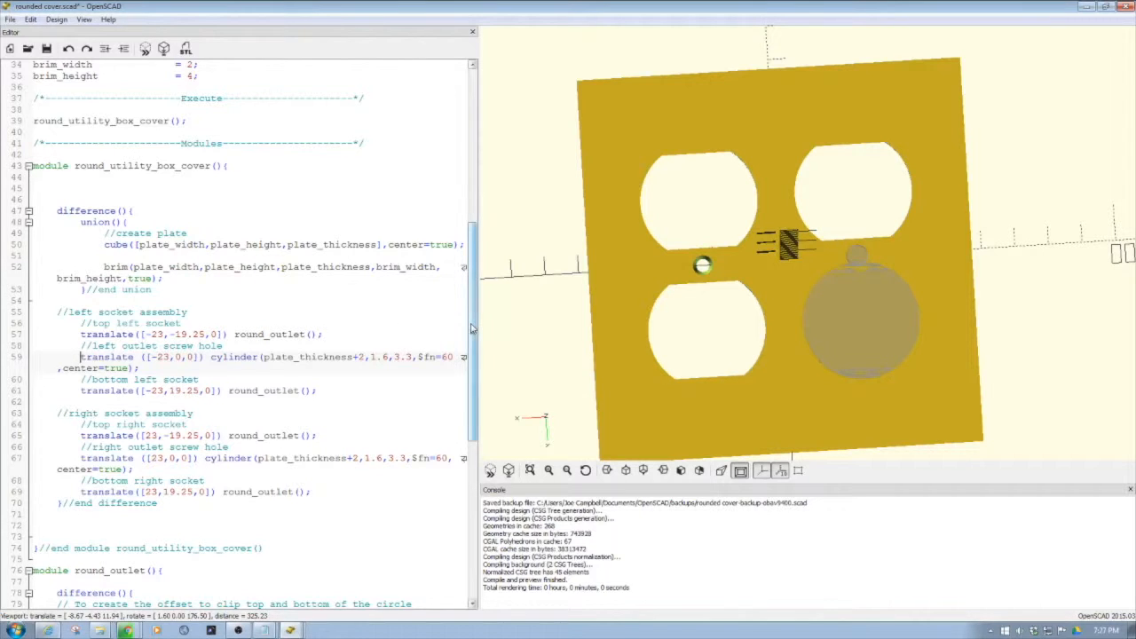
scroll(down, 3)
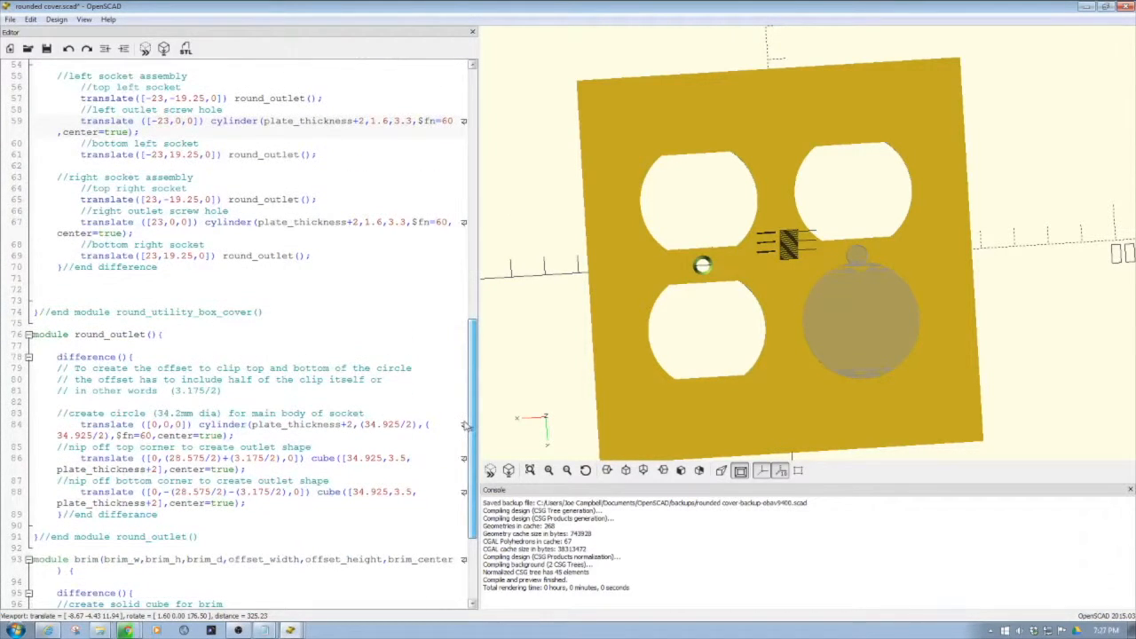
scroll(down, 3)
text($)
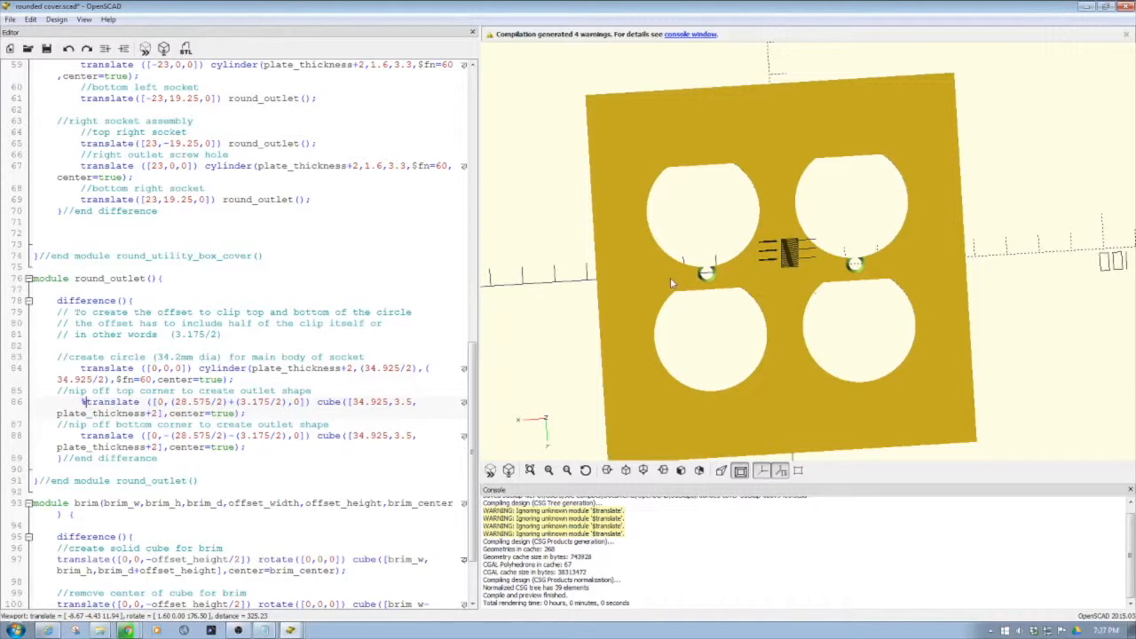
Preview the plate with ghosted clipping cubes, edit line 88, then view the clean result face-on
click(145, 48)
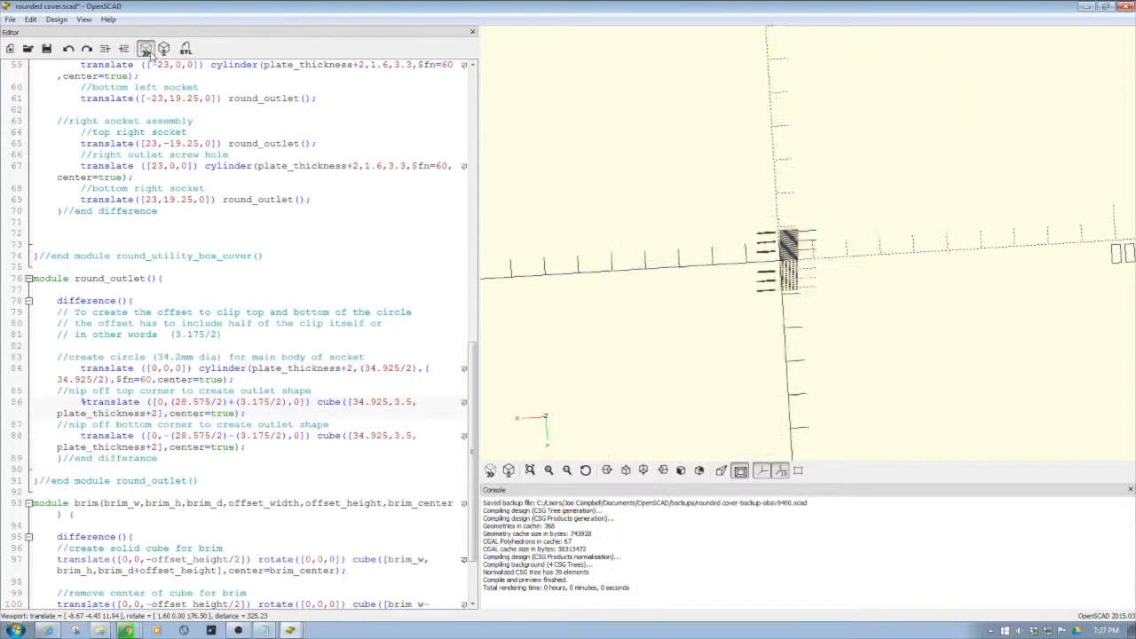
click(145, 48)
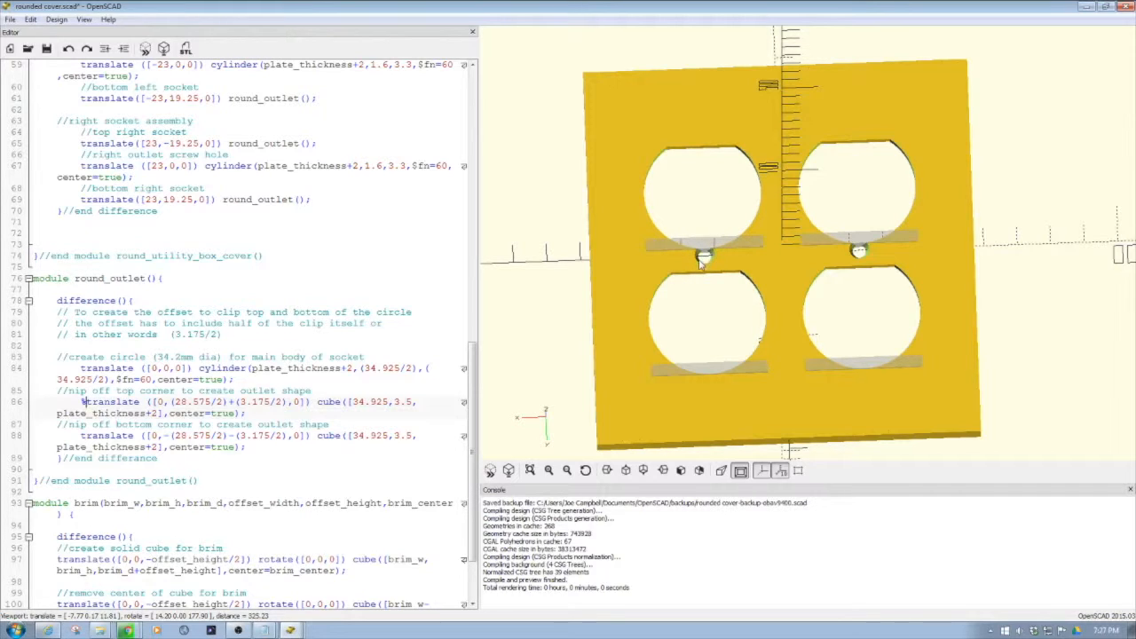
click(83, 401)
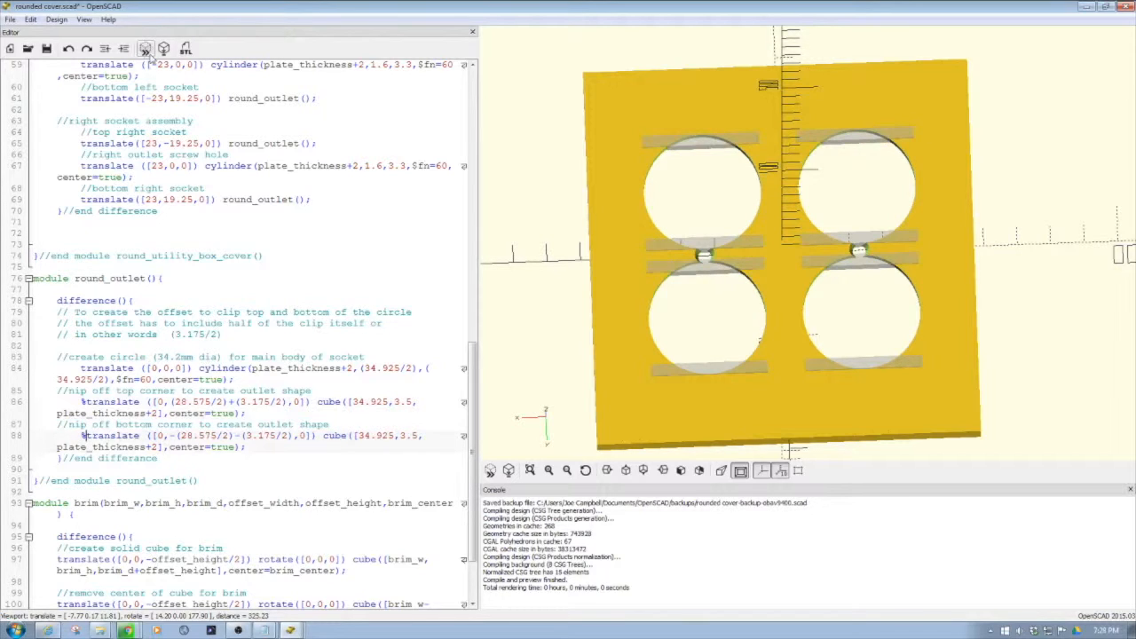
drag(799, 248, 665, 226)
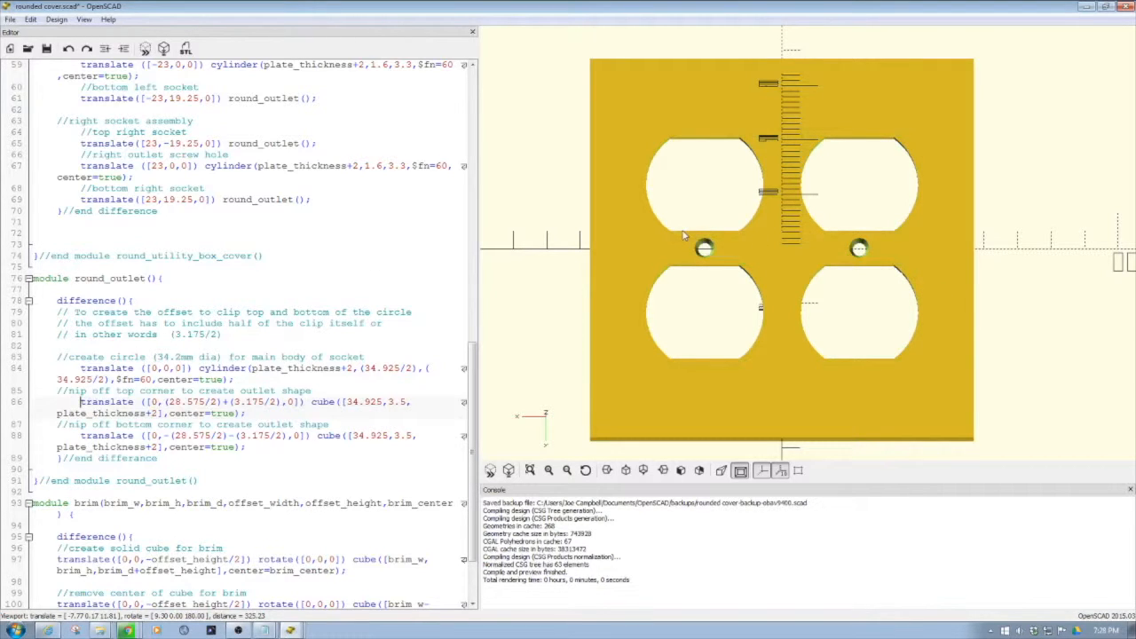
mouse_move(695, 271)
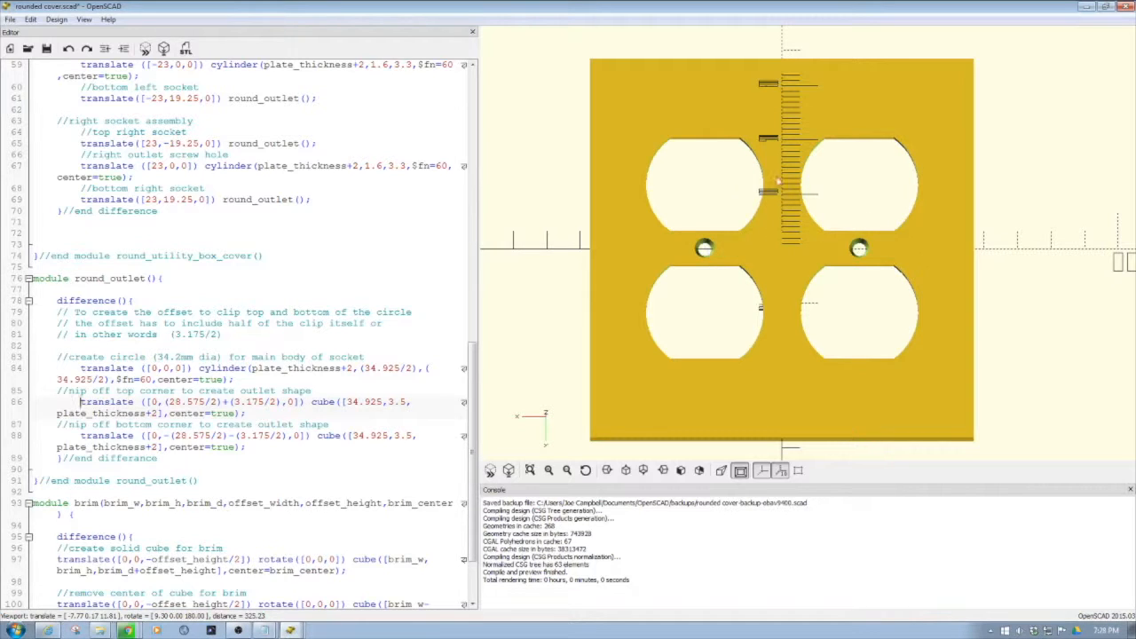
mouse_move(767, 197)
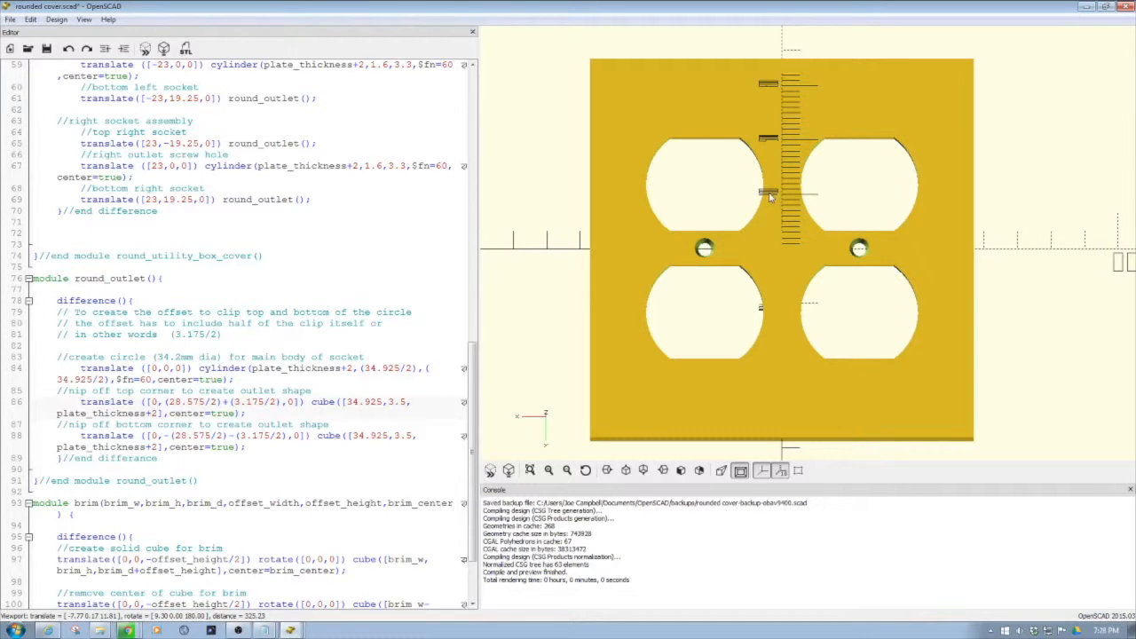
click(80, 401)
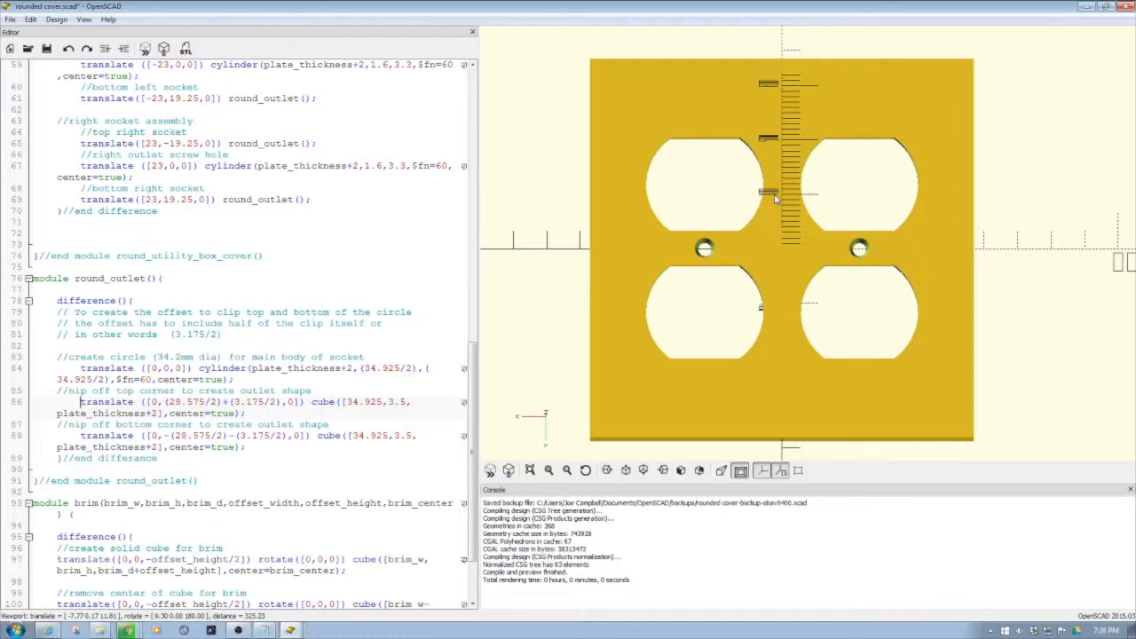
mouse_move(752, 206)
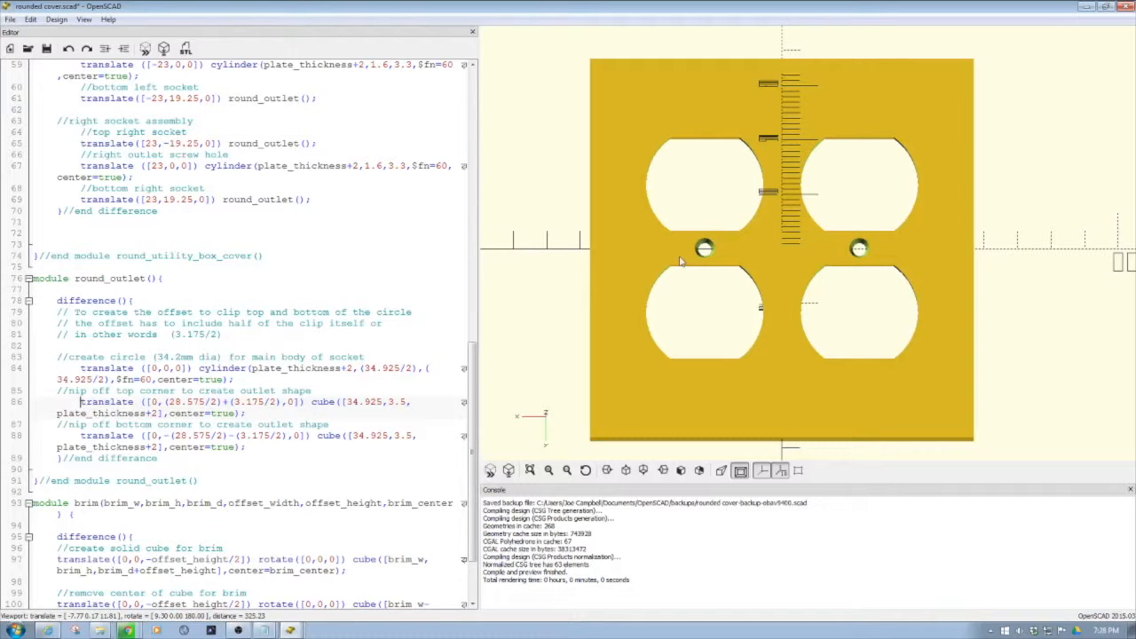
mouse_move(717, 220)
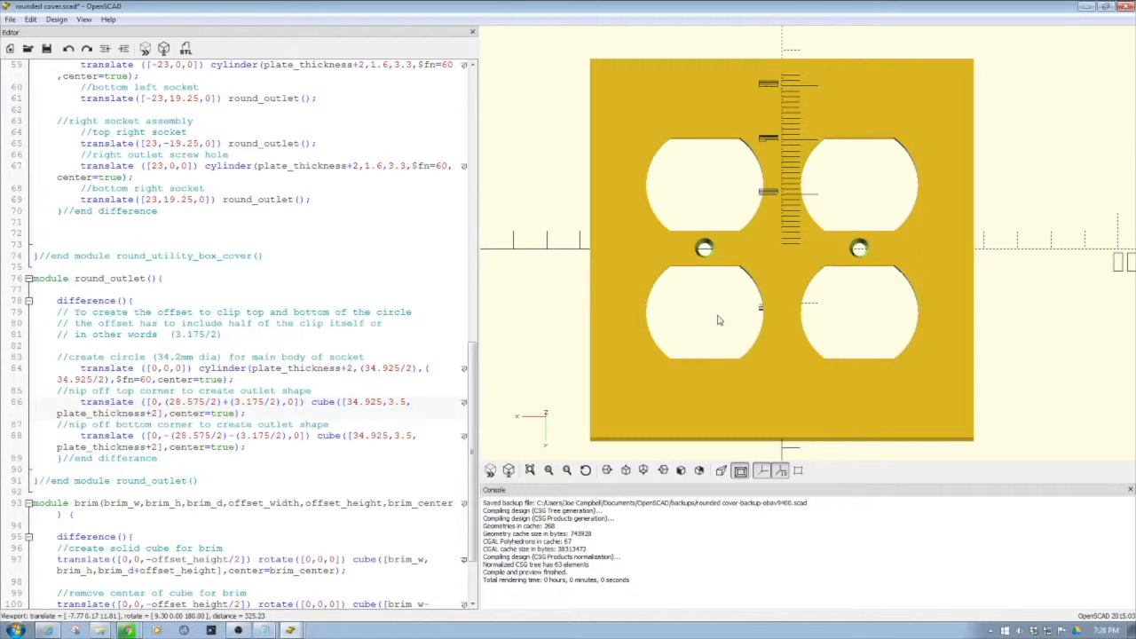
click(80, 401)
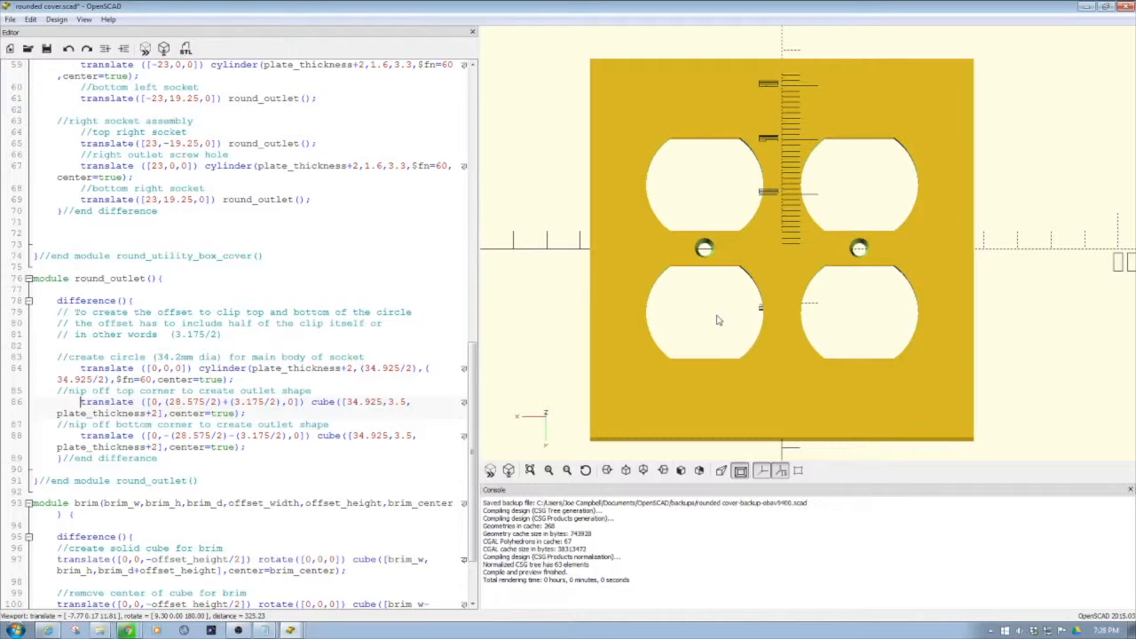